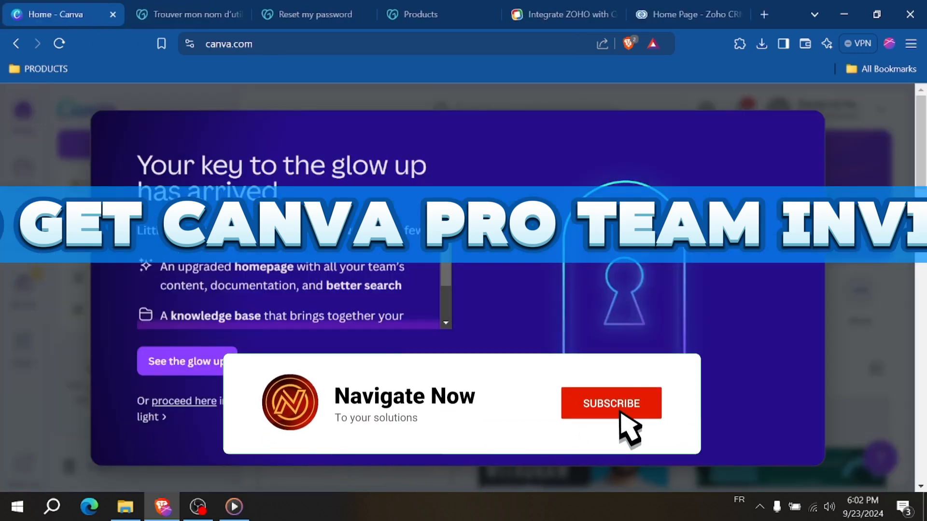
Step: Dismiss the 'Your key to the glow up' promo so the home page shows
left_click(610, 404)
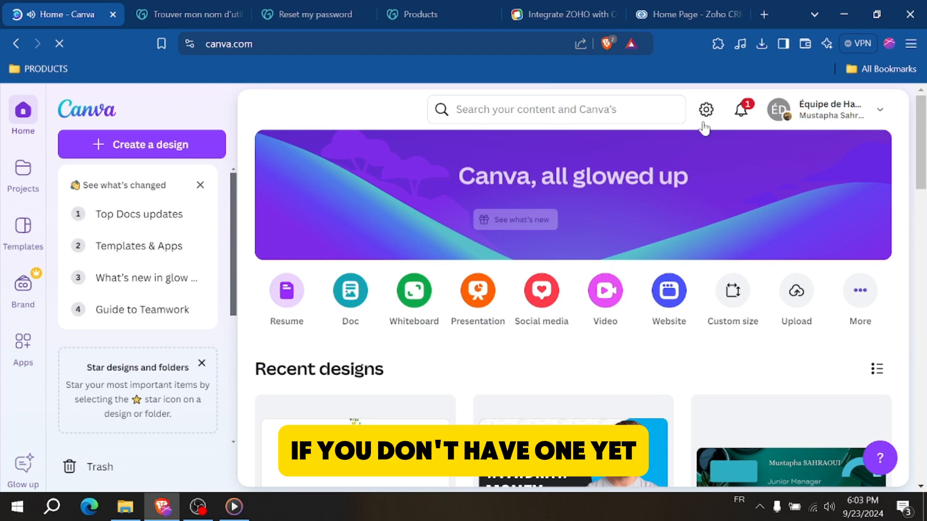
Step: From the account menu, switch from Équipe de Hamouda Eirg to the Personal account
left_click(739, 109)
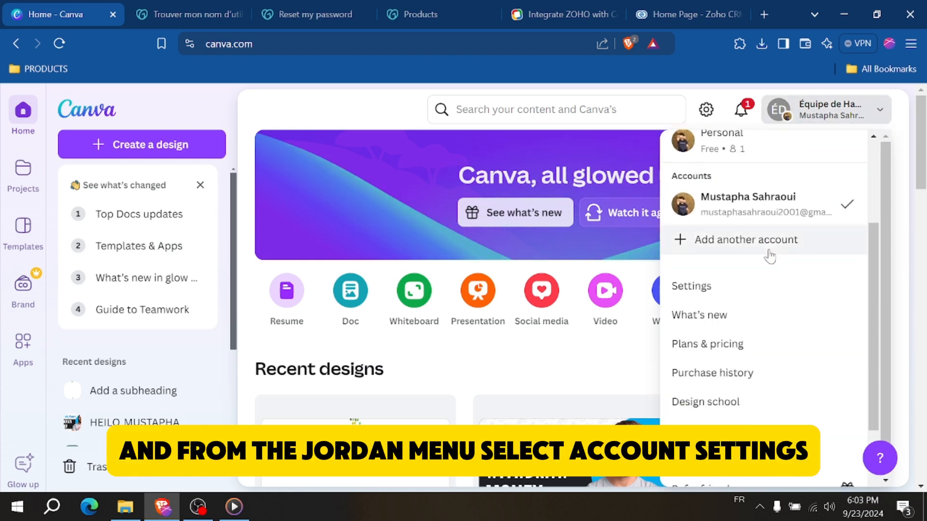
scroll("down", 3)
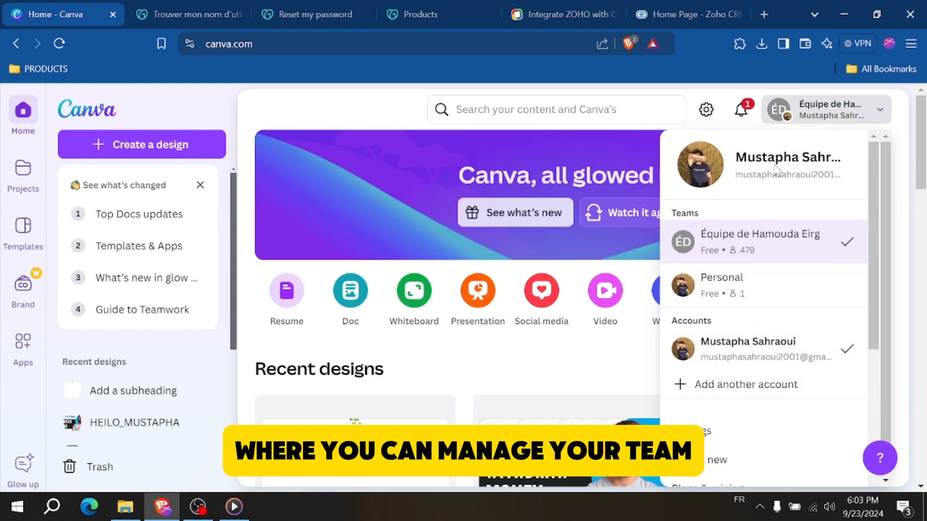
left_click(760, 241)
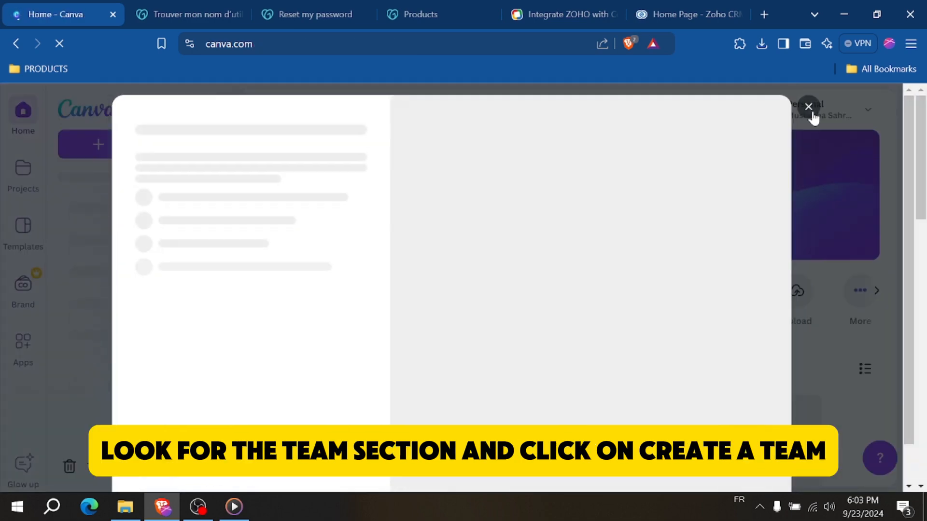
Step: Start creating a team, invite the suggested people, then abandon it without the trial
left_click(809, 106)
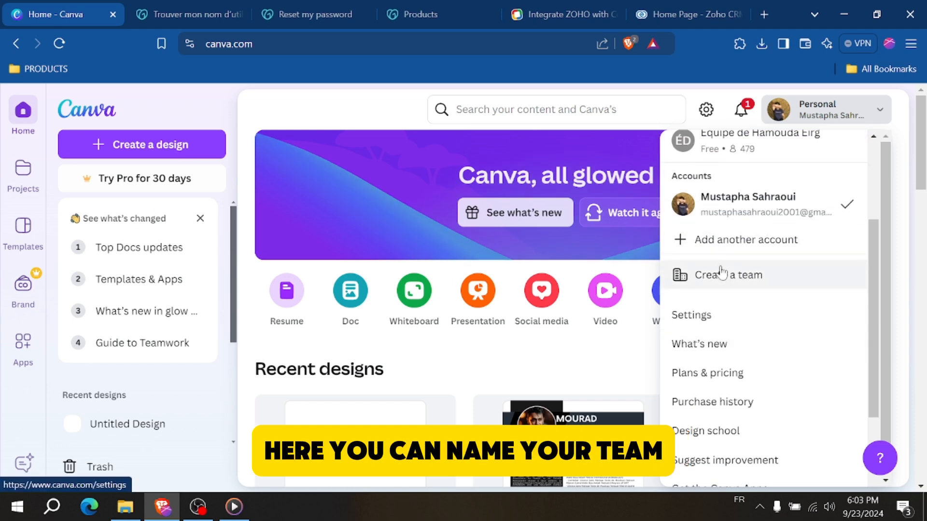
left_click(728, 274)
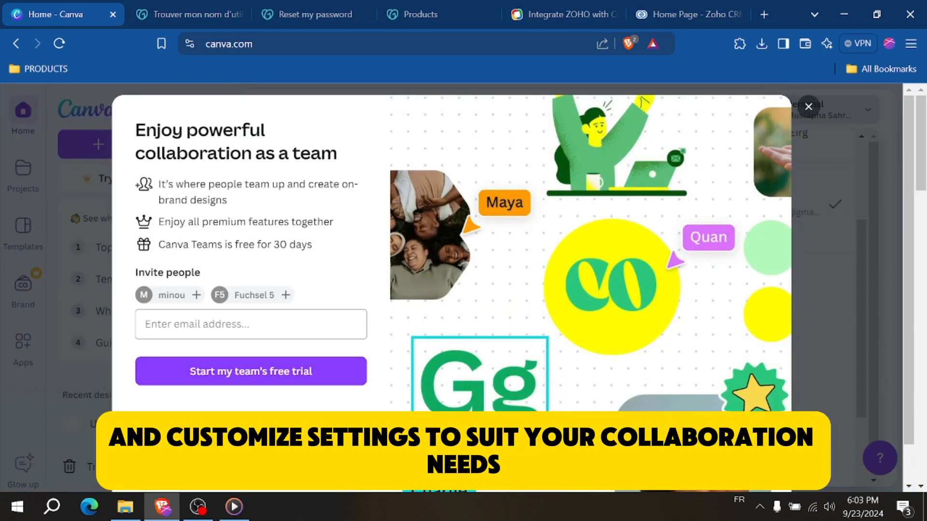
left_click(196, 295)
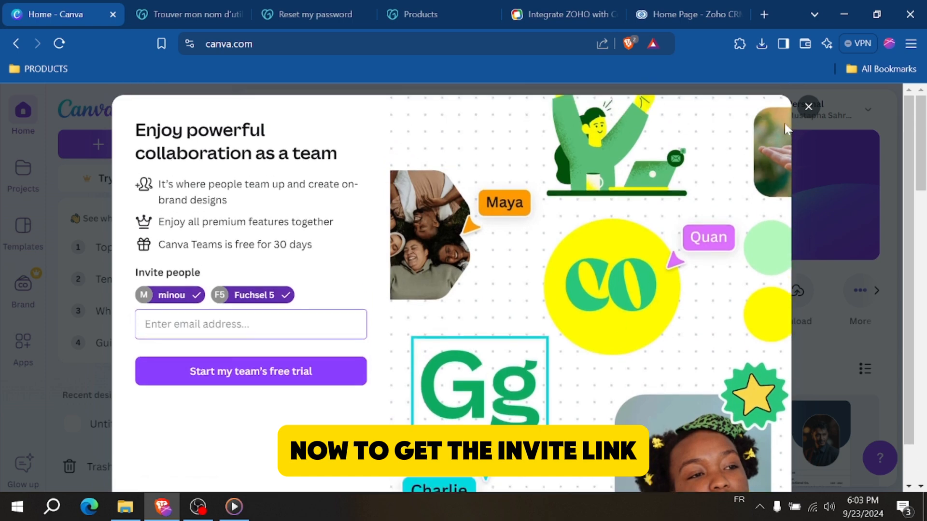
left_click(809, 106)
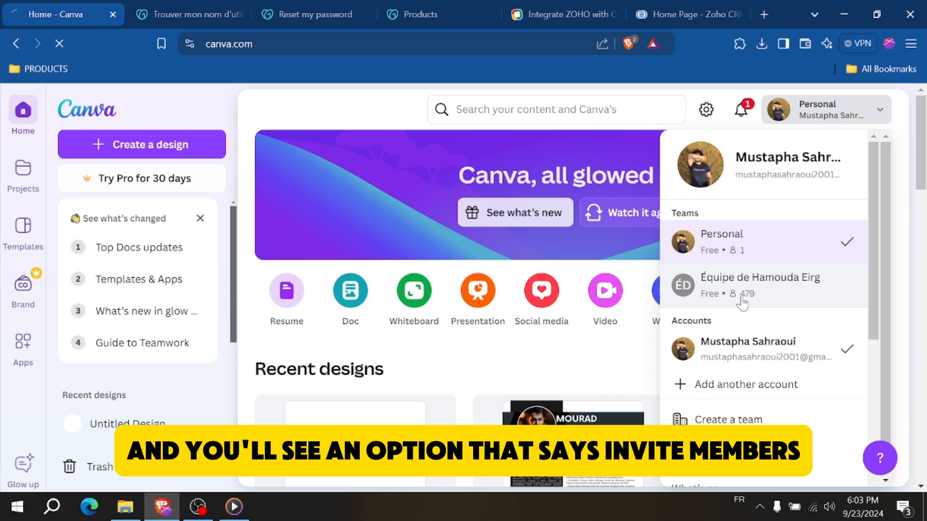
Step: Switch back to the Équipe de Hamouda Eirg team and land on account settings
left_click(760, 284)
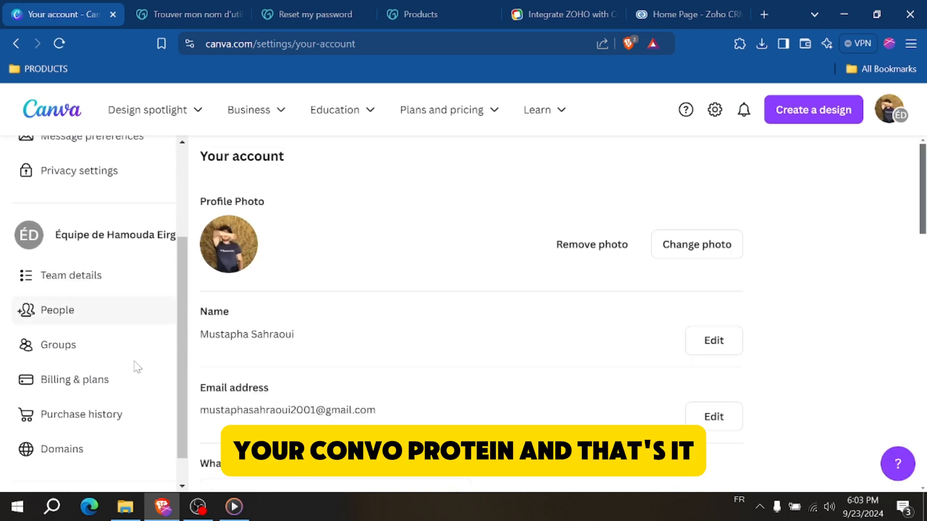
Step: Show the Équipe de Hamouda Eirg team details: name, empty description, leave-team section
left_click(70, 275)
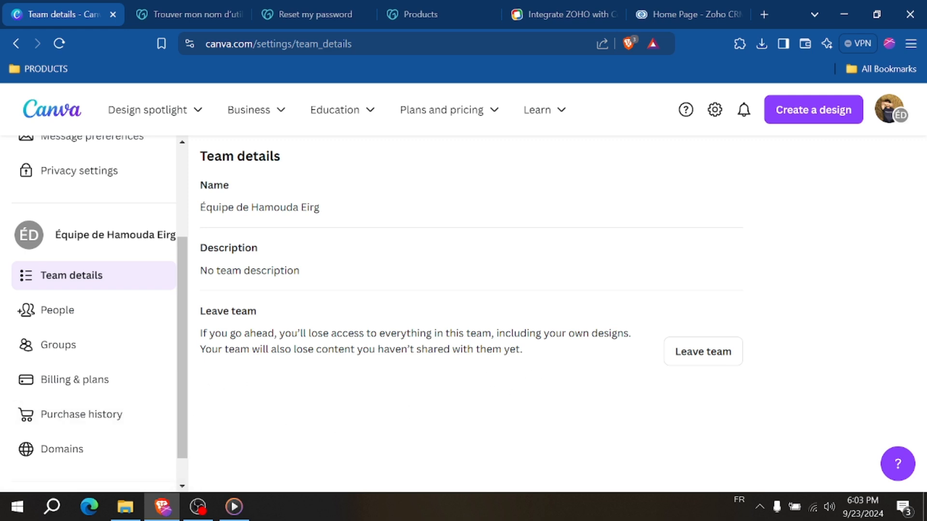
mouse_move(247, 375)
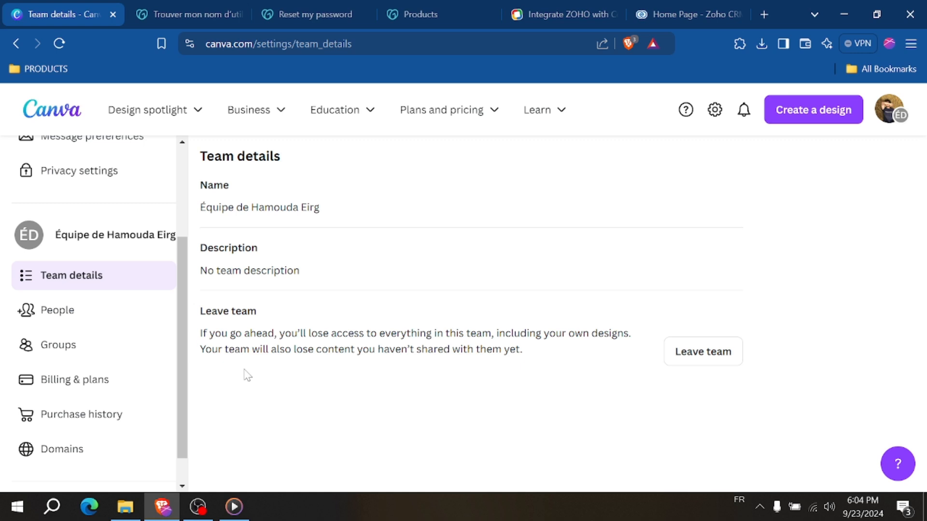